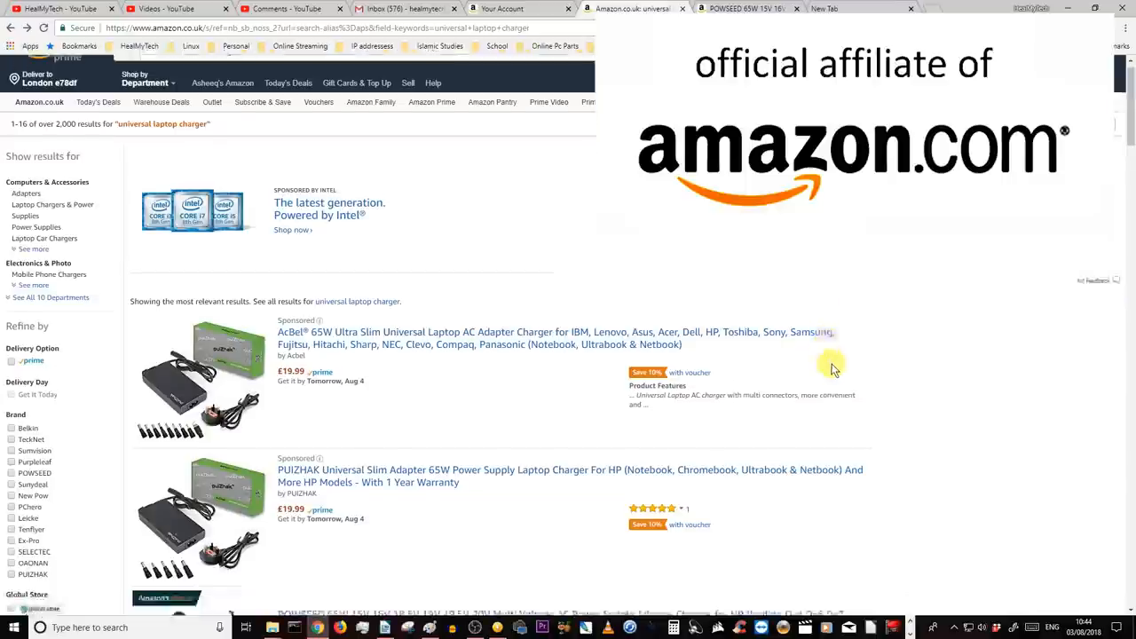
Scroll further down the Amazon results before returning to the eBay 'universal laptop charger' results.
scroll("down", 3)
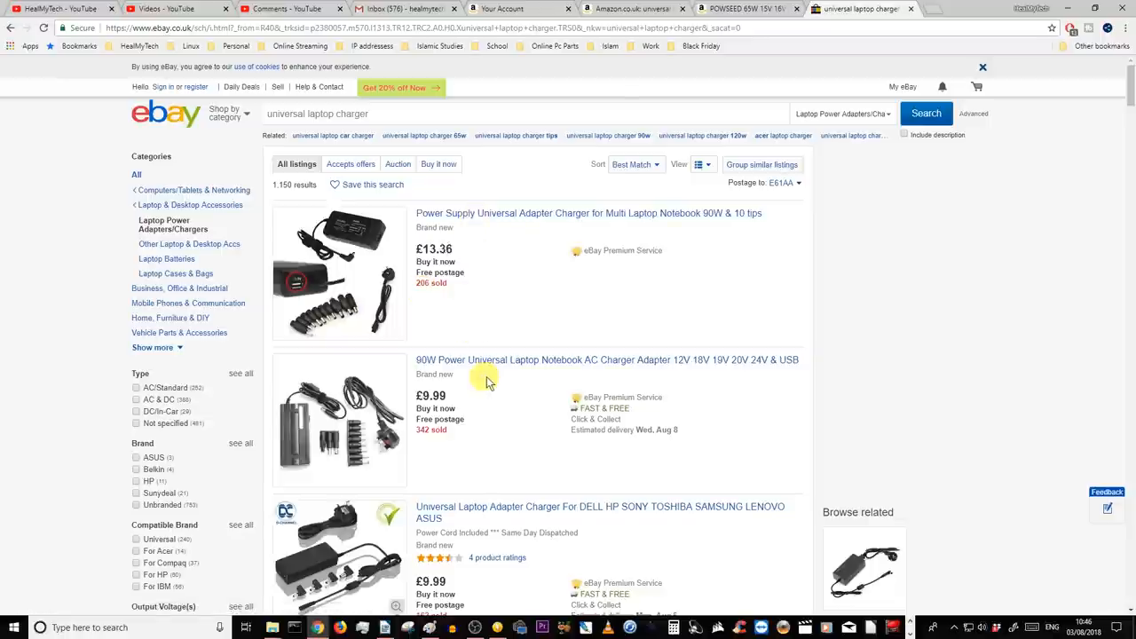
View the POWSEED 65W charger's photos on Amazon, ending on the connector tip size chart.
left_click(755, 11)
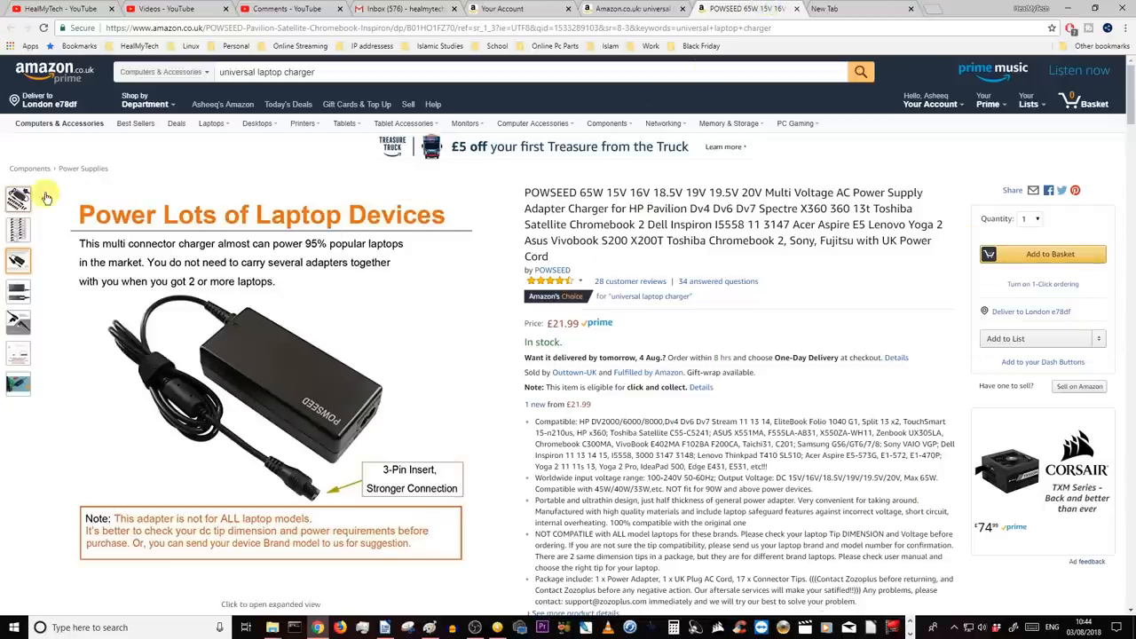
left_click(22, 203)
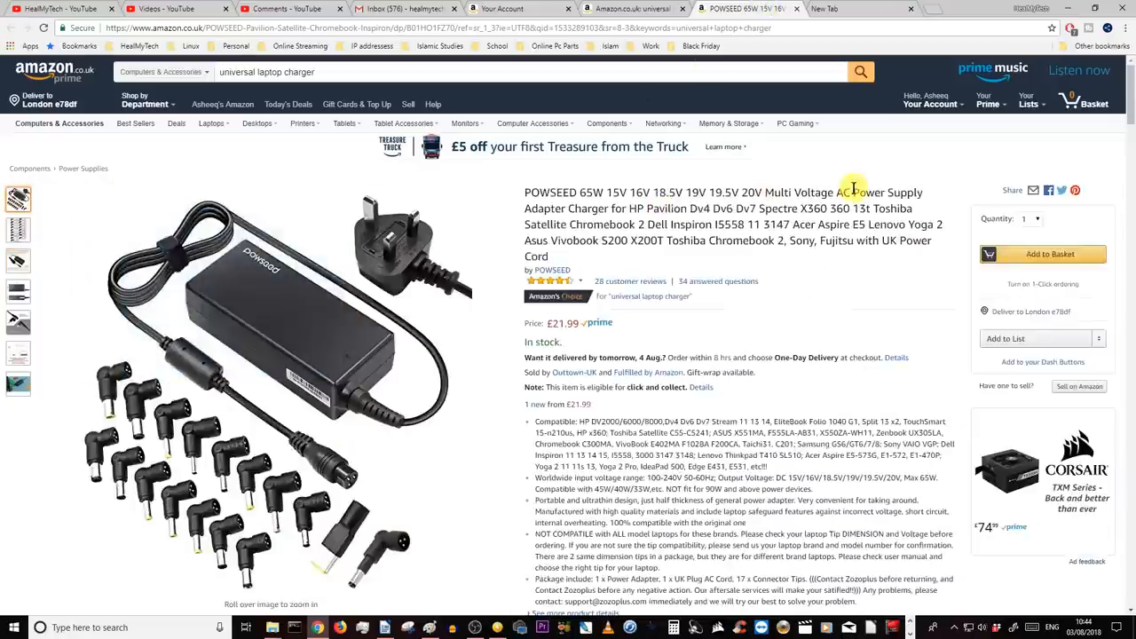
left_click(24, 233)
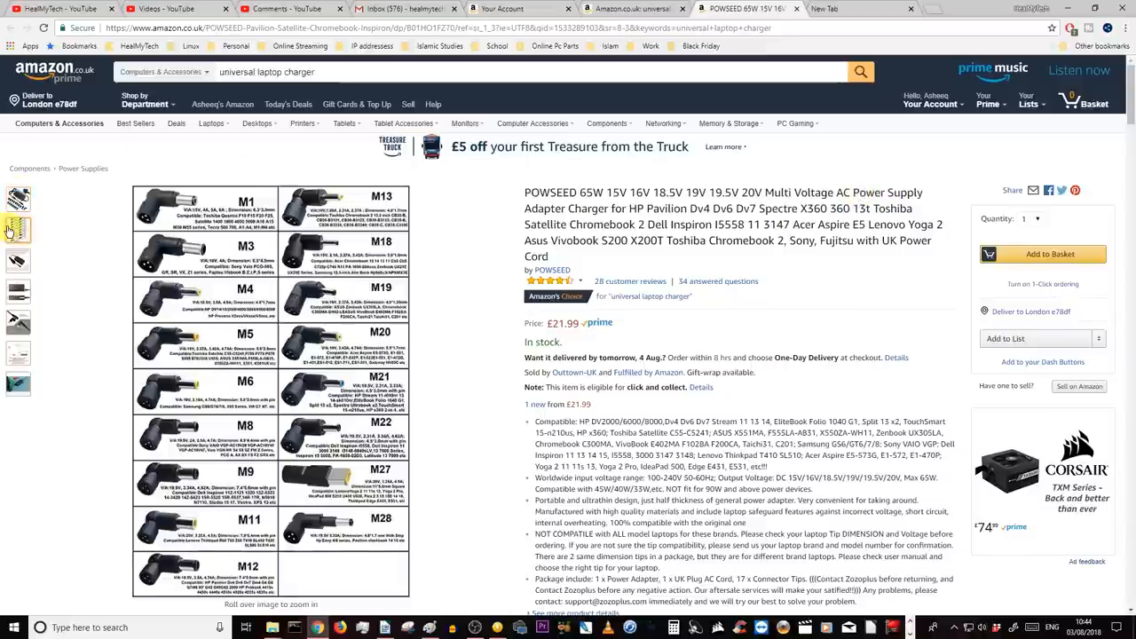
mouse_move(28, 229)
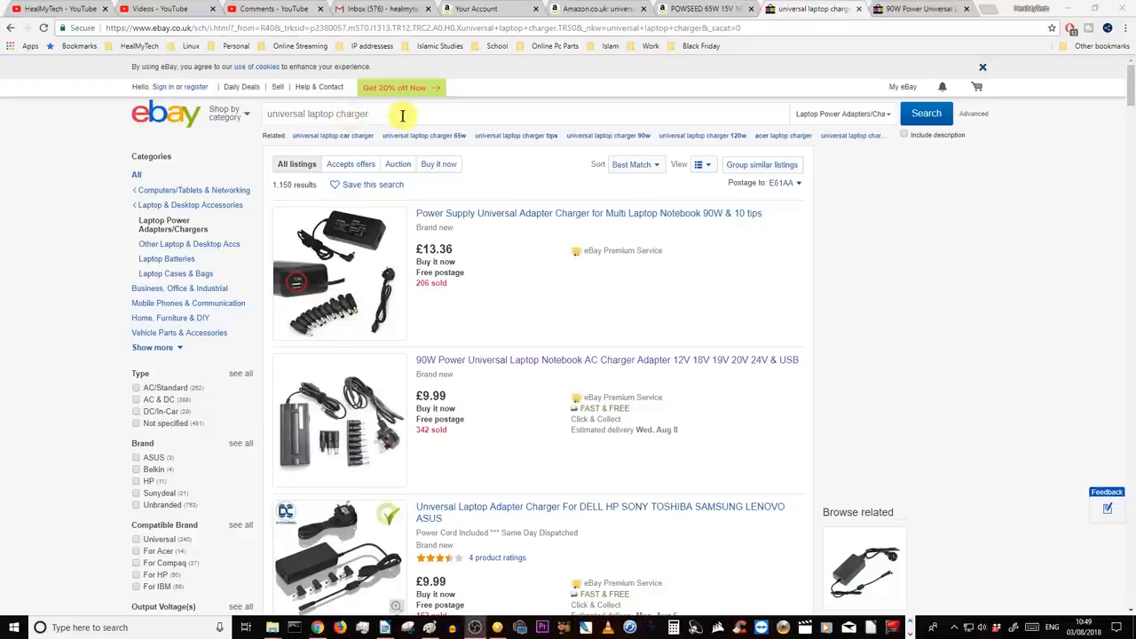
type("POWSEED 65W 15V 16V 18.5V 19V 19.5V 20V")
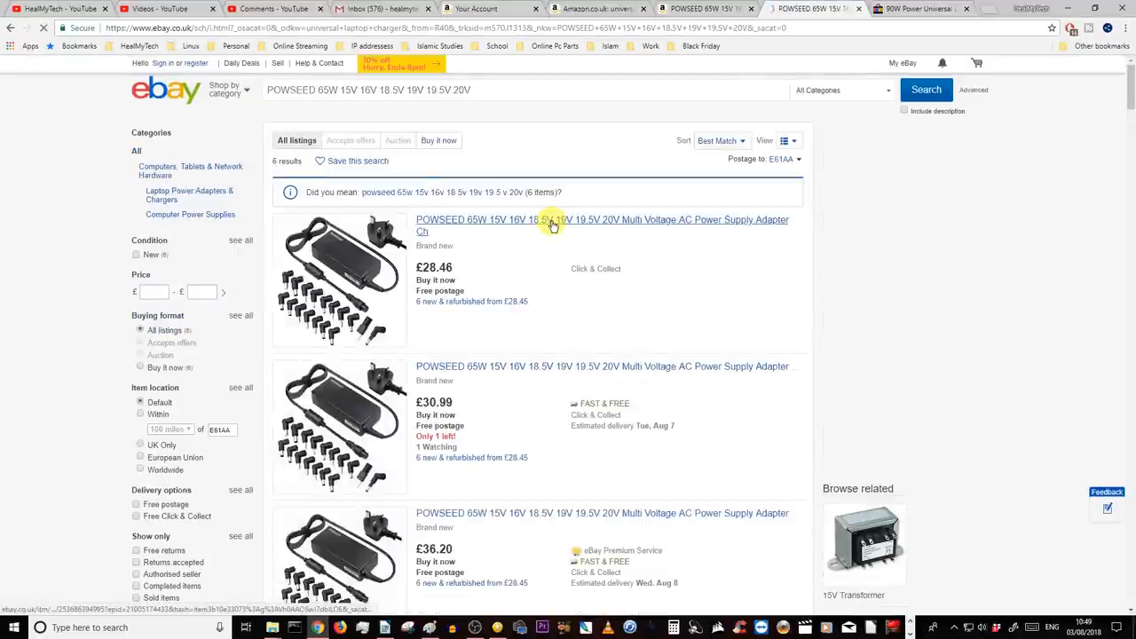
left_click(568, 223)
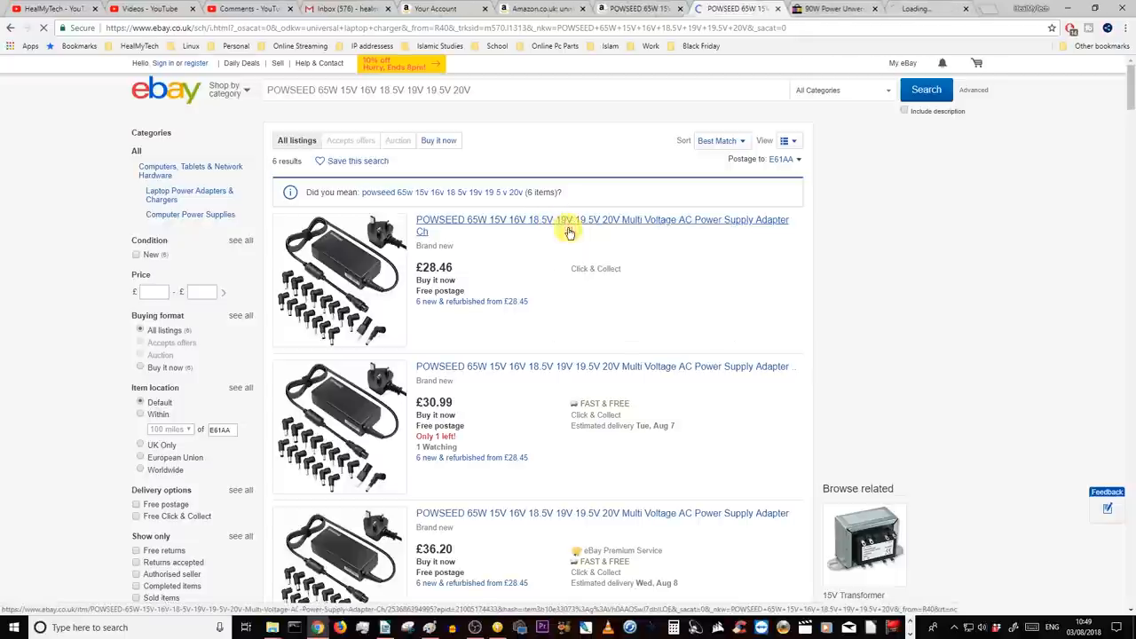
scroll("down", 3)
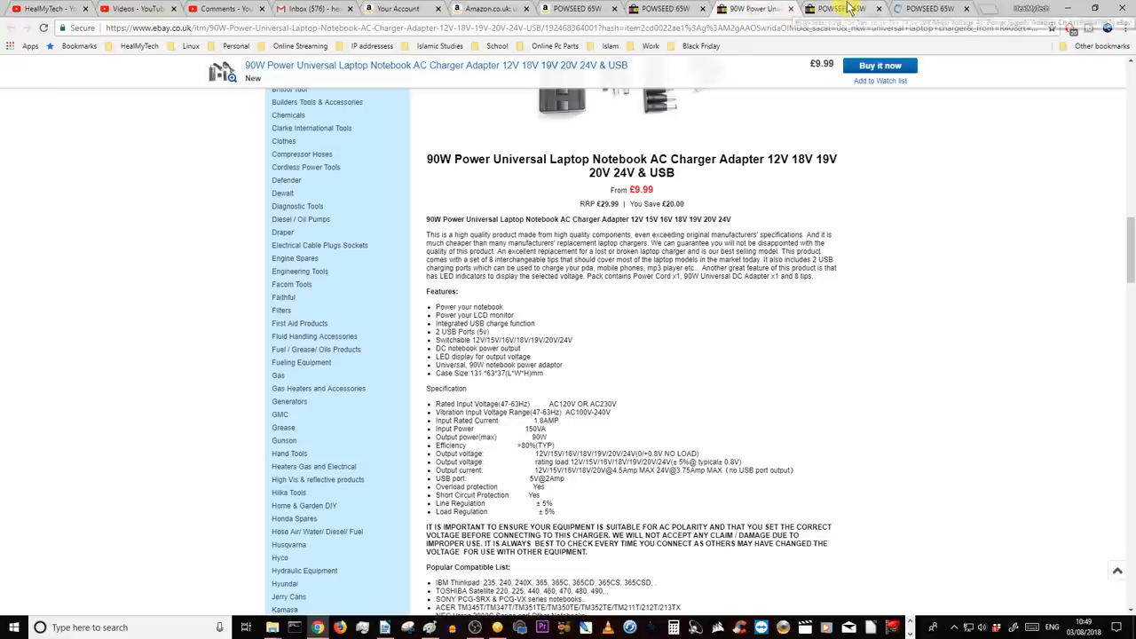
scroll("down", 3)
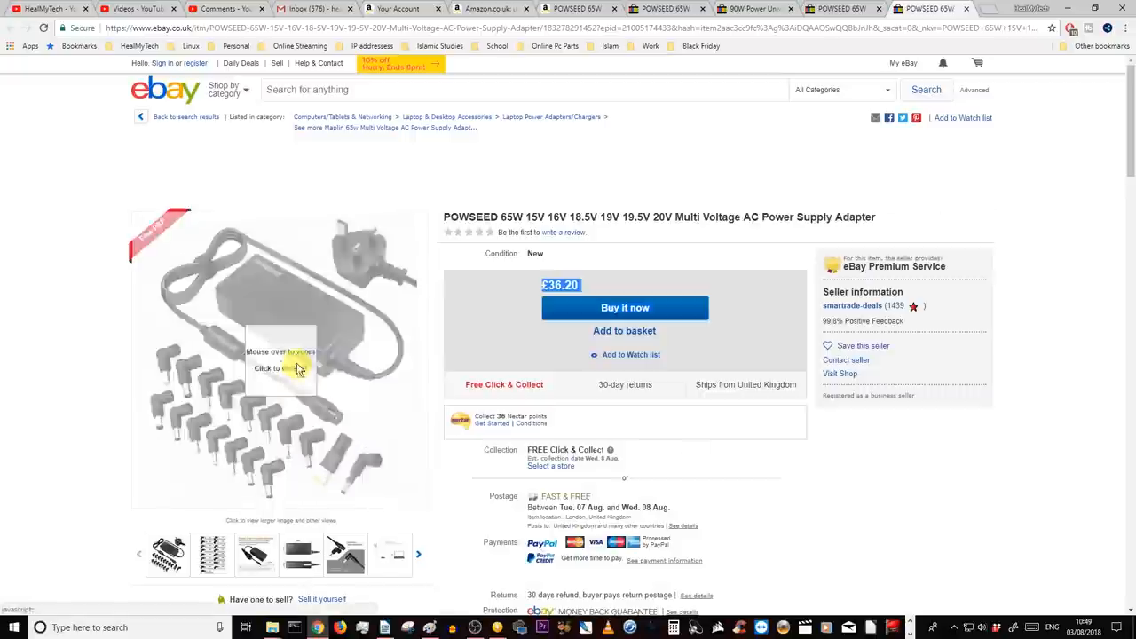
mouse_move(245, 275)
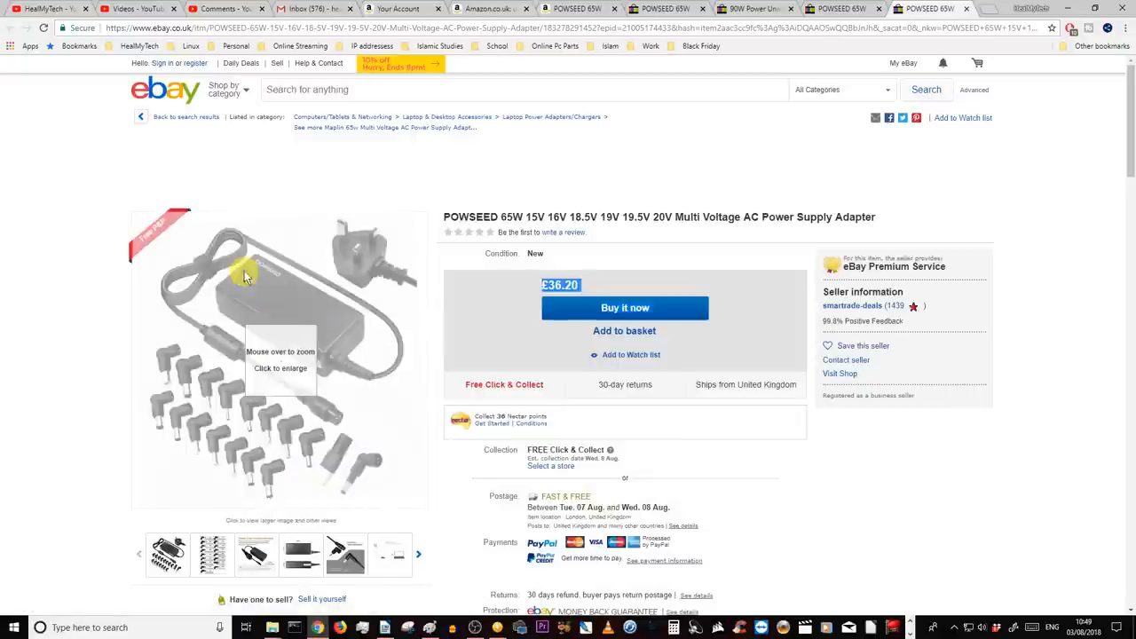
scroll("down", 3)
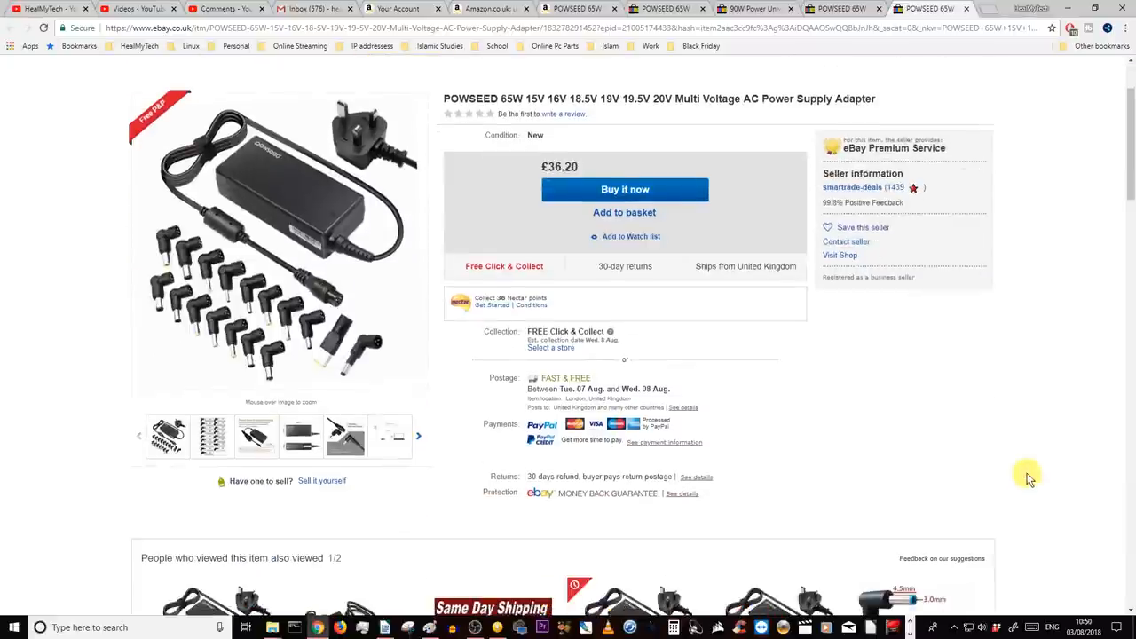
scroll("down", 3)
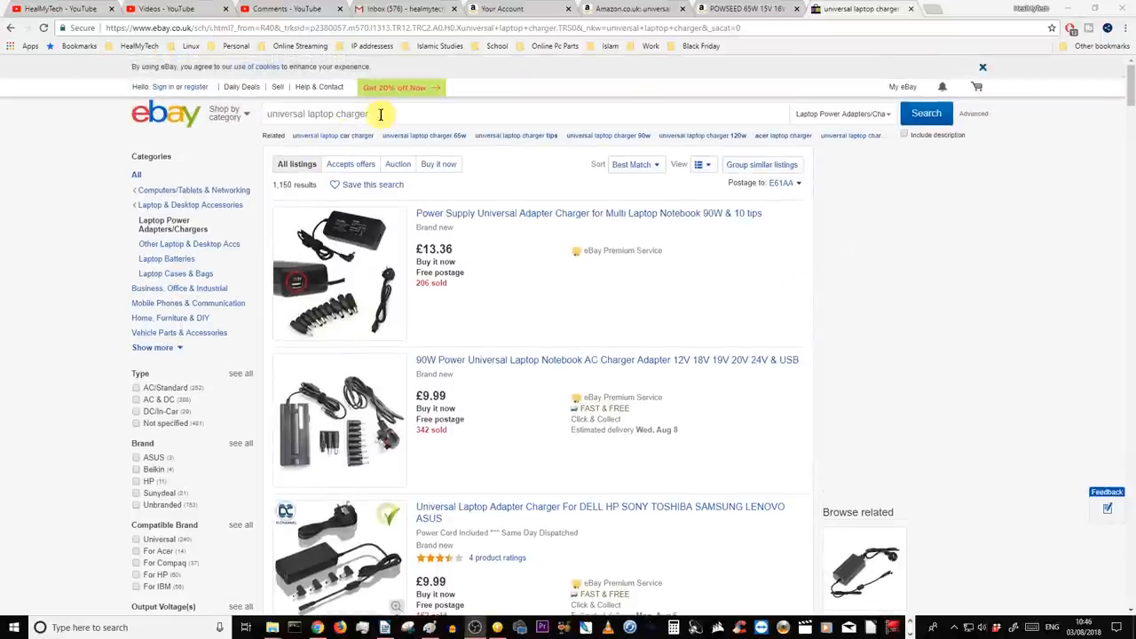
mouse_move(470, 230)
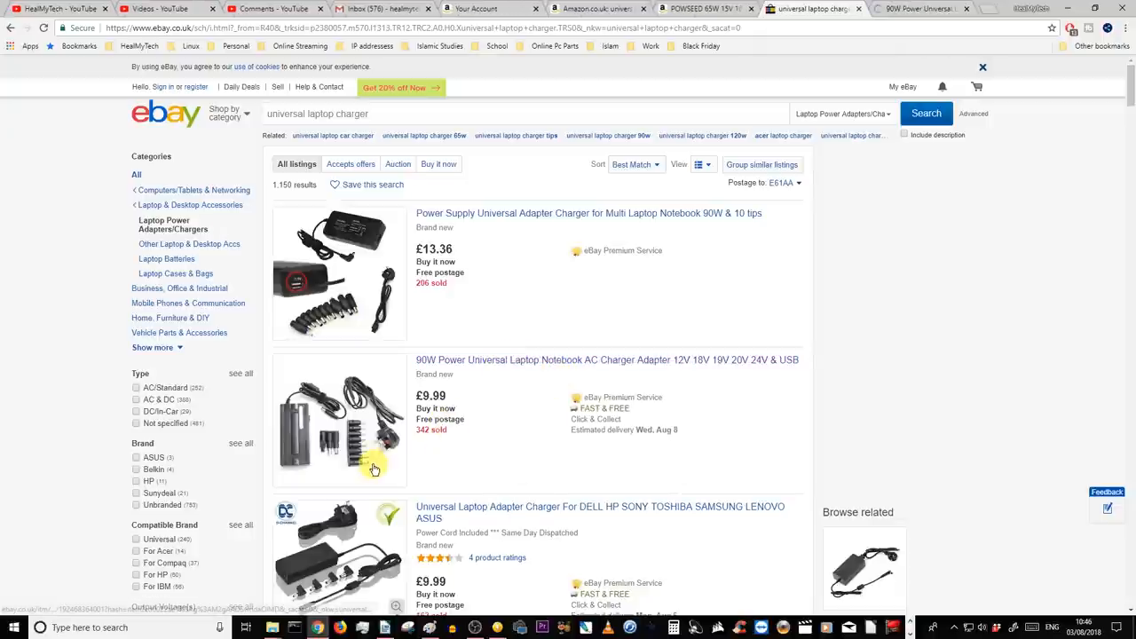
Open the '90W Power Universal Laptop Notebook AC Charger Adapter' listing priced at £9.99.
left_click(607, 359)
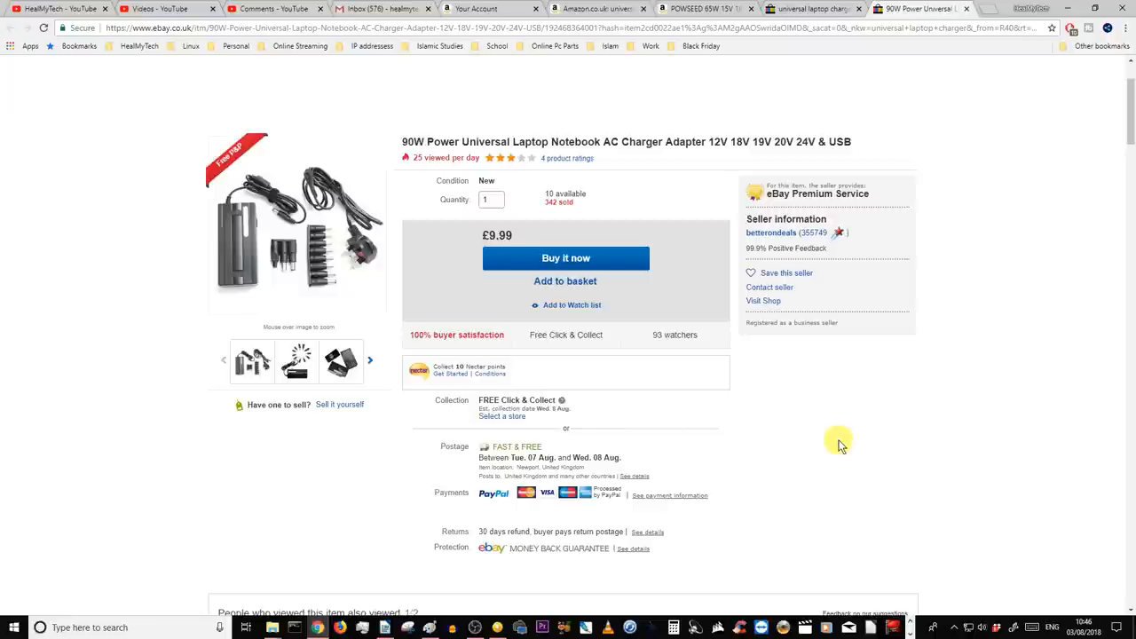
scroll("down", 3)
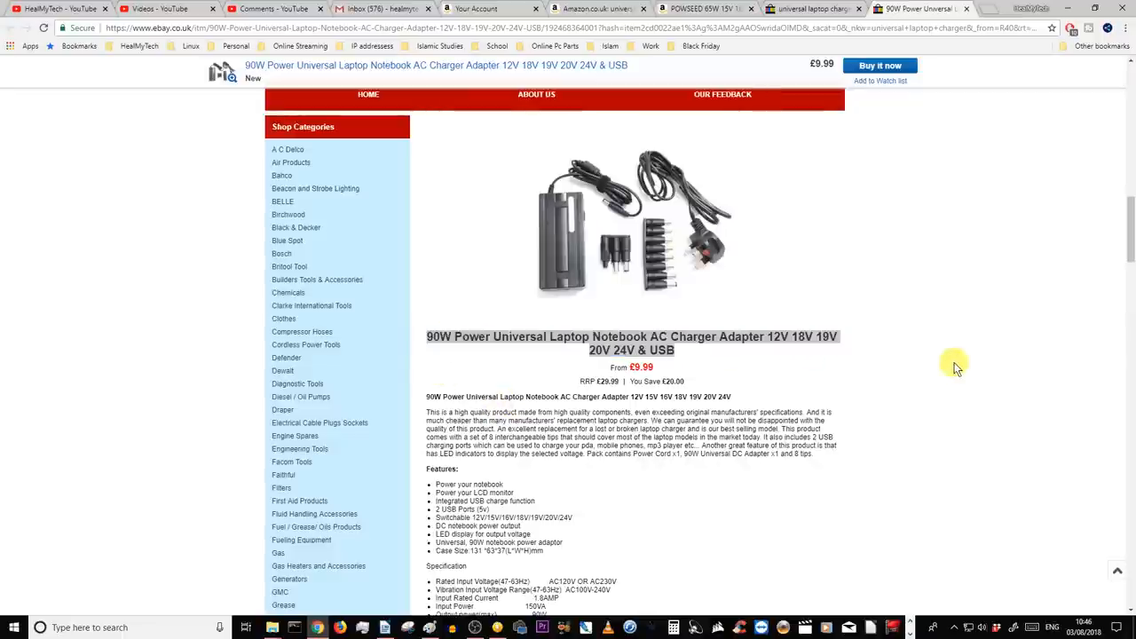
mouse_move(839, 380)
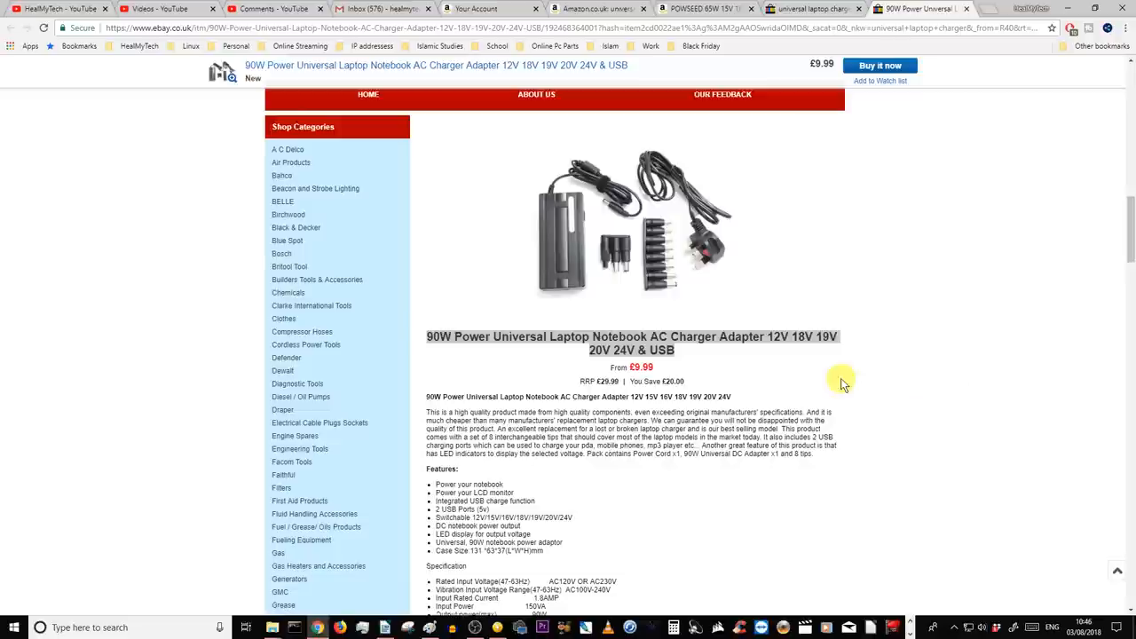
scroll("down", 3)
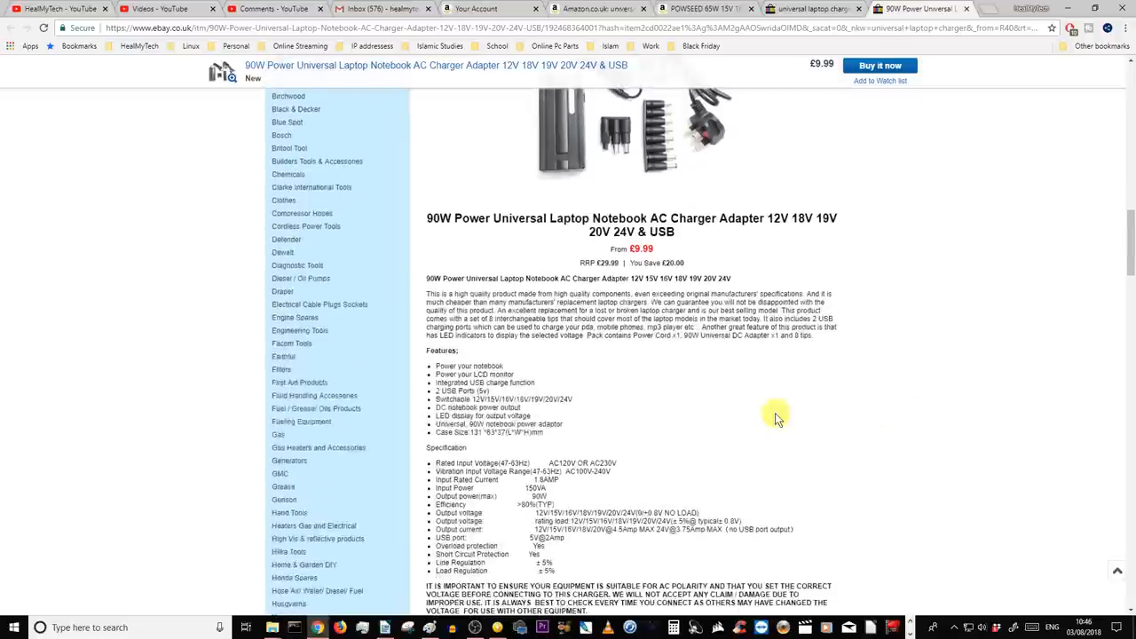
scroll("down", 3)
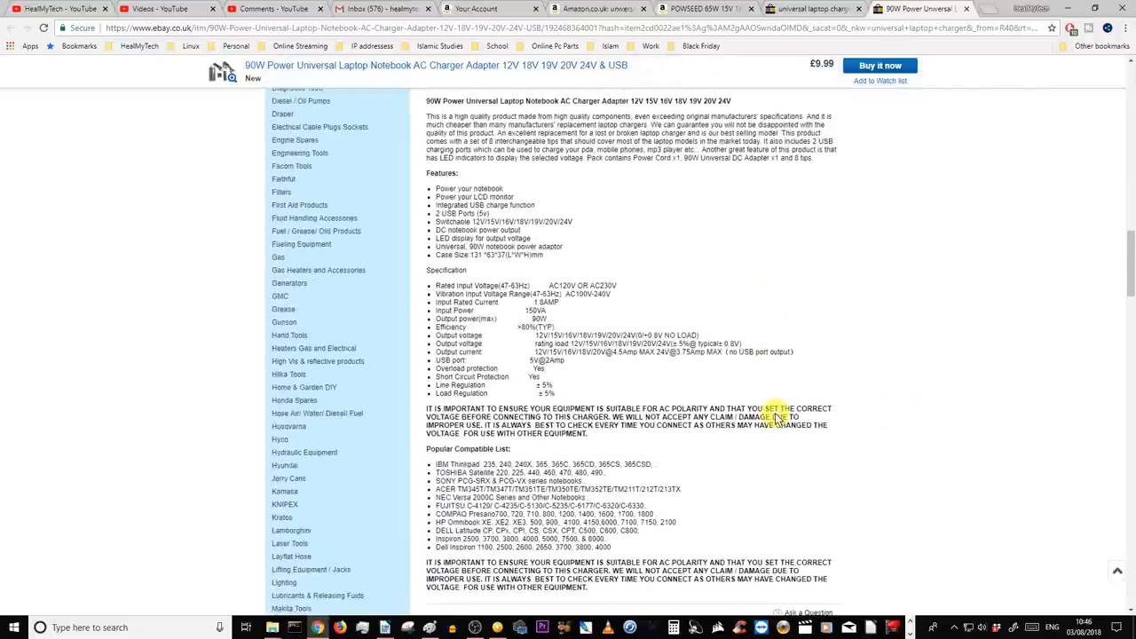
scroll("down", 3)
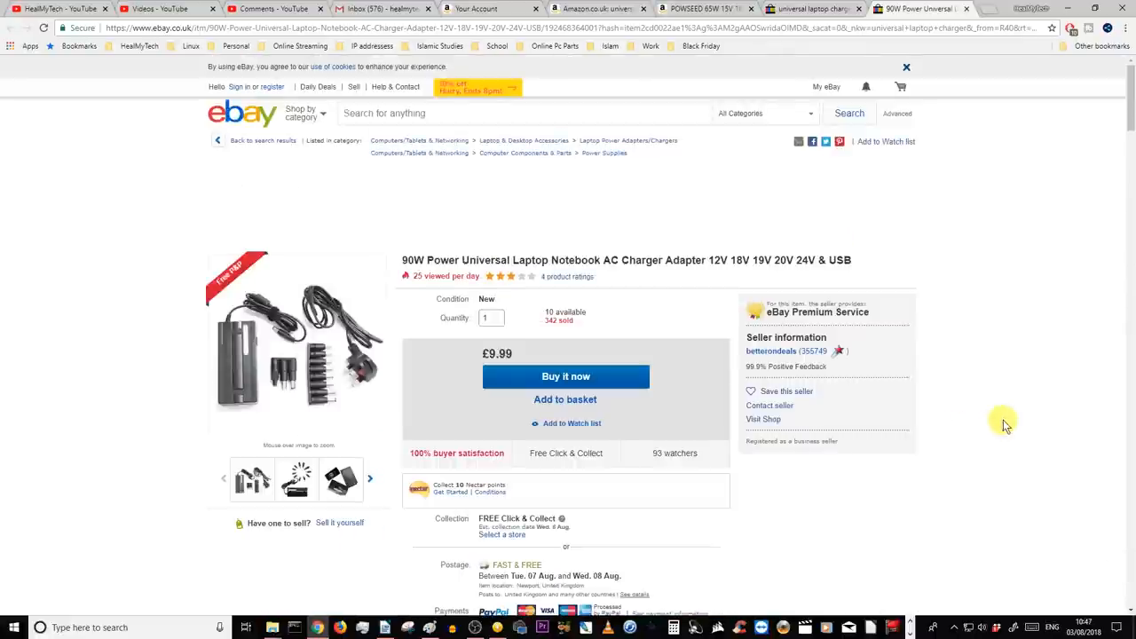
Scroll the 90W charger listing between its price/delivery details and the description and specification section.
scroll("down", 3)
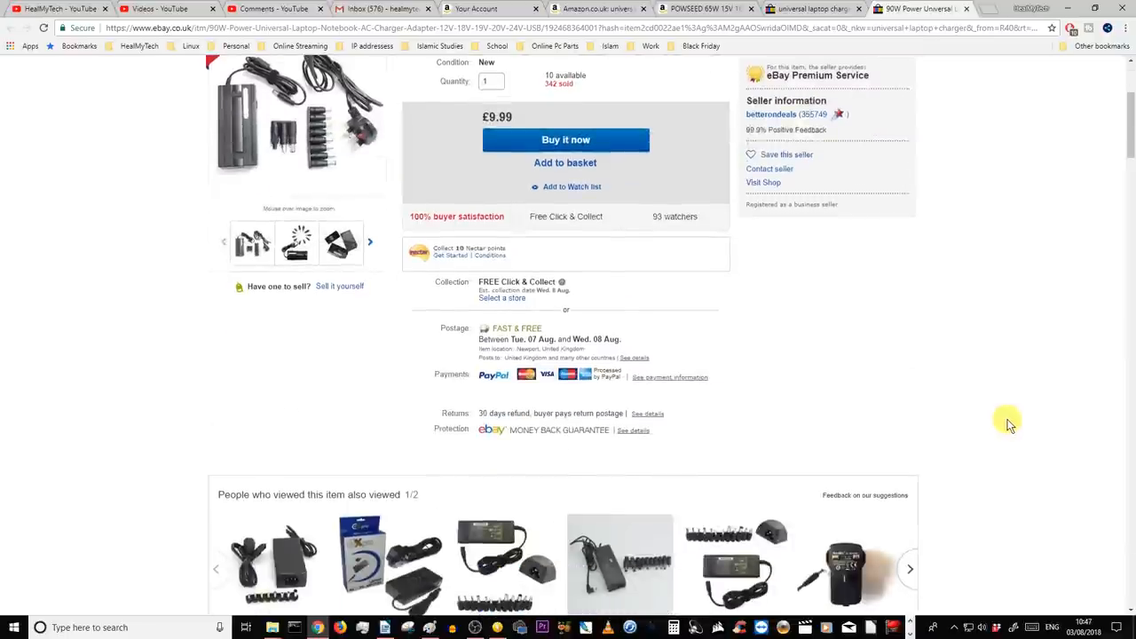
scroll("up", 3)
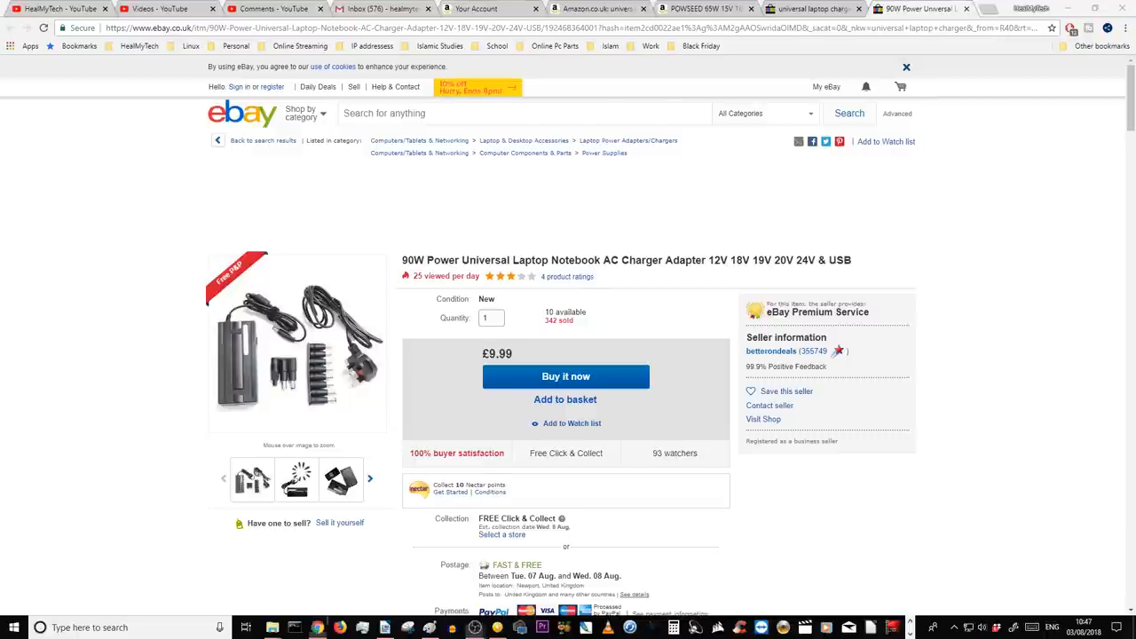
scroll("down", 3)
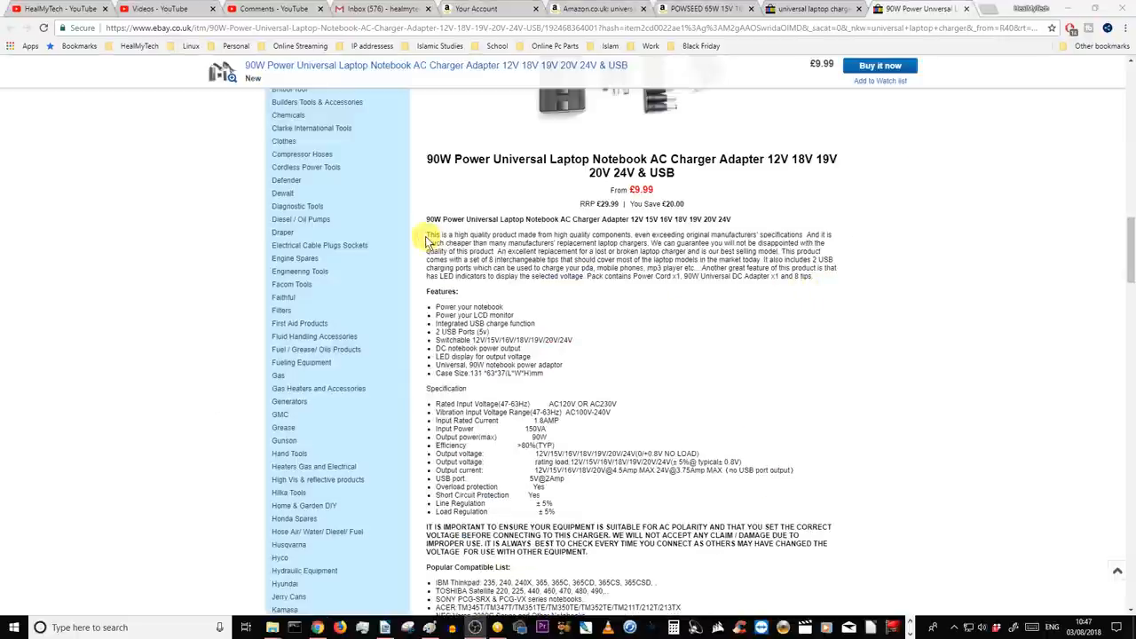
Highlight the 'Pack contains Power Cord x1, 90W adapter and 8 tips' sentence in the description.
left_click_drag(426, 235, 831, 234)
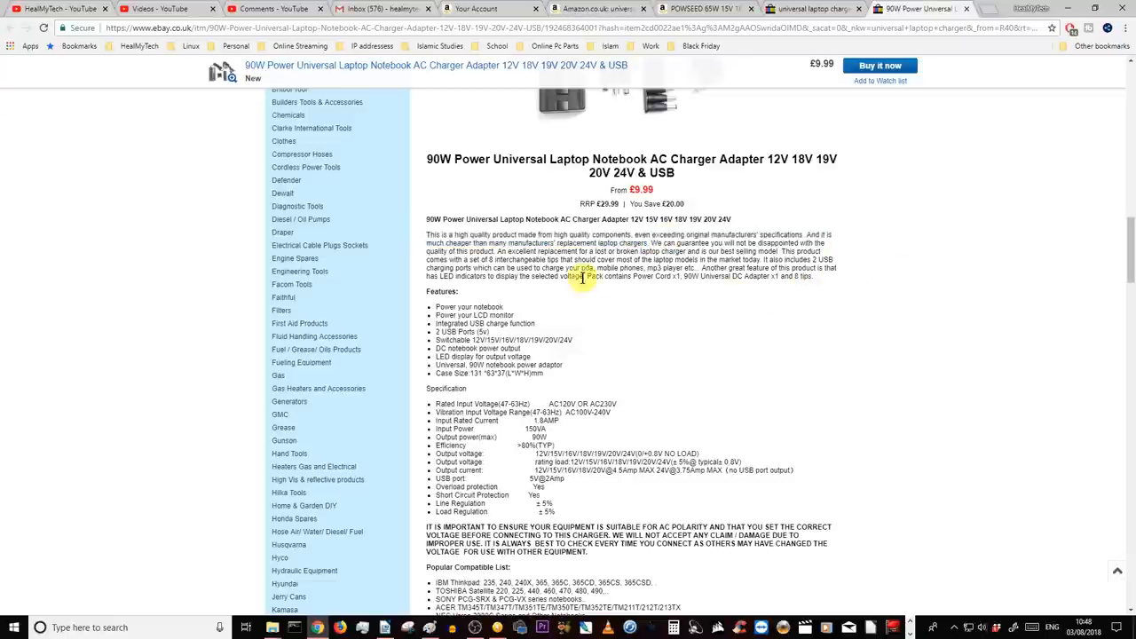
left_click_drag(588, 277, 808, 277)
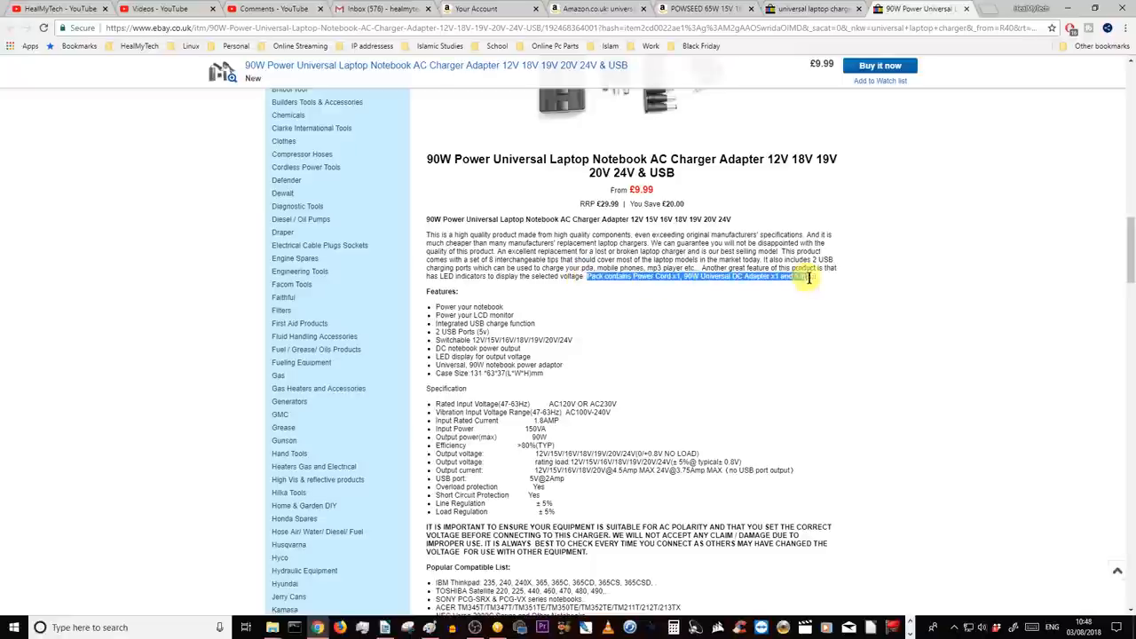